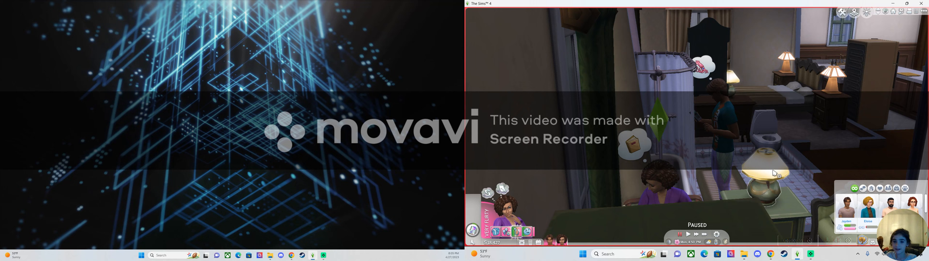
- Bring up the Cornejo Household Calendar showing today's event and upcoming holidays
left_click(679, 234)
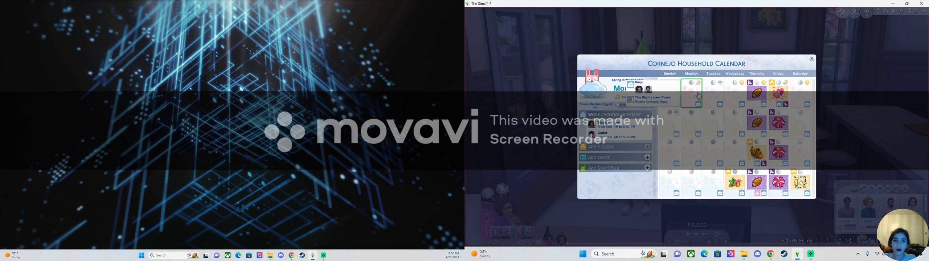
mouse_move(708, 97)
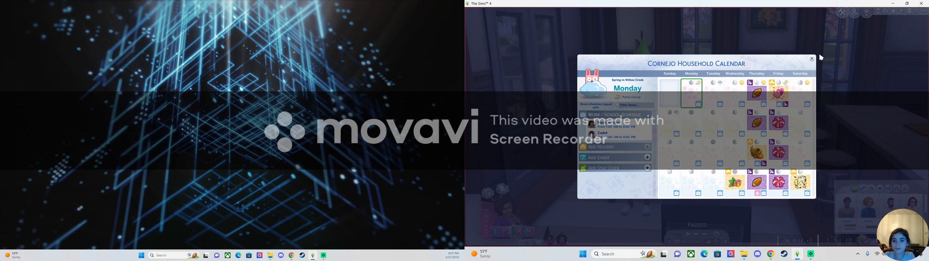
- Close the Household Calendar after reviewing Monday's events
left_click(811, 58)
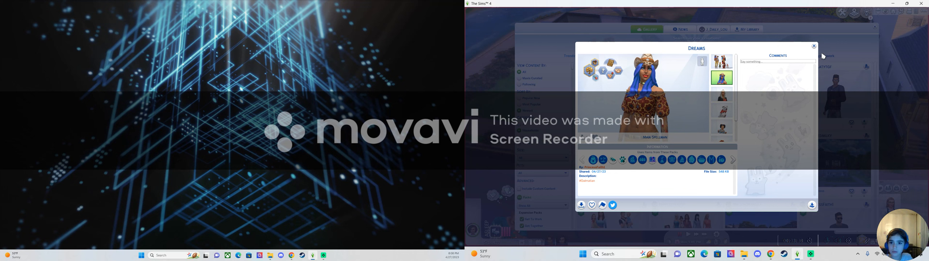
- Leave the Dreams household details and choose the Coleman family to download and place
left_click(813, 47)
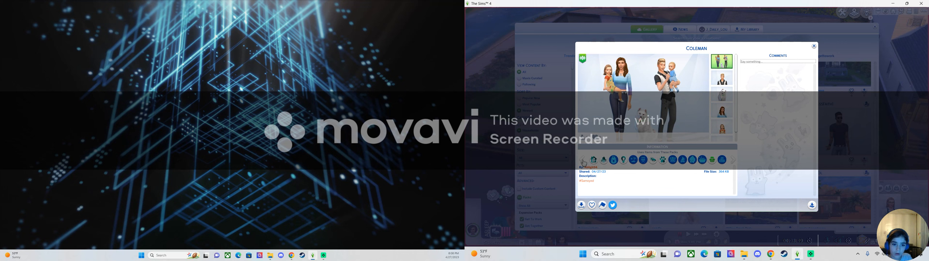
left_click(720, 76)
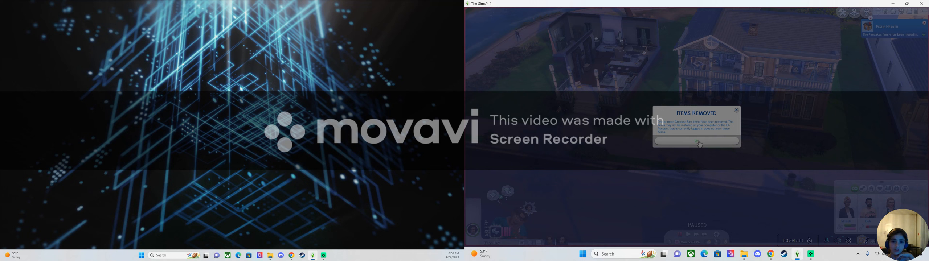
- Dismiss the Items Removed notice after the Coleman household is placed on the lot
left_click(697, 140)
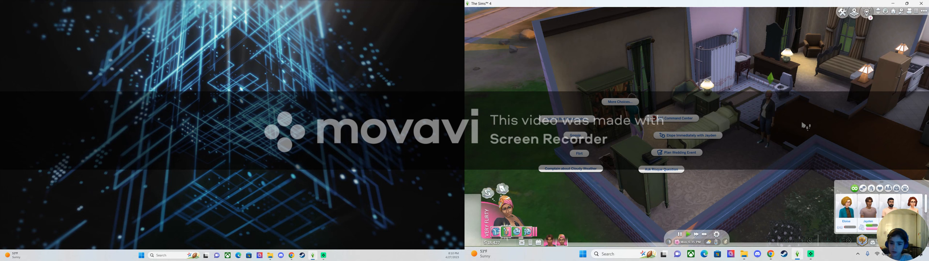
mouse_move(753, 173)
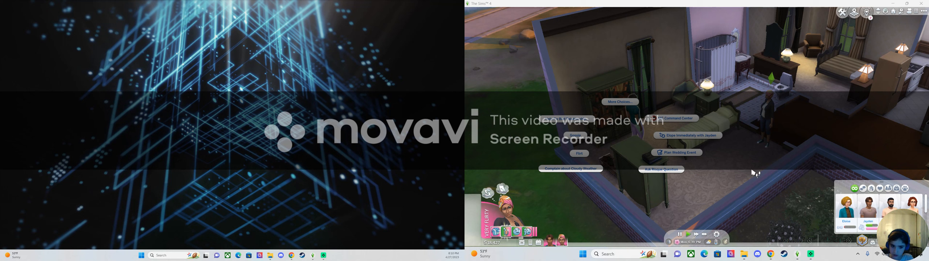